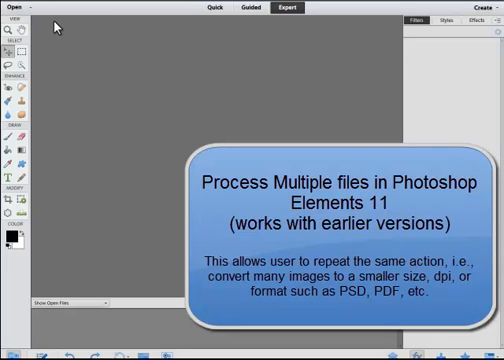
mouse_move(145, 113)
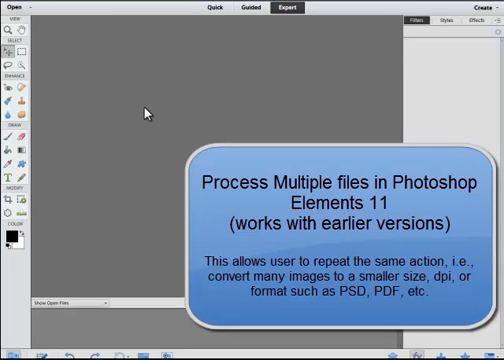
Step: Open the File menu in the Expert workspace
left_click(12, 7)
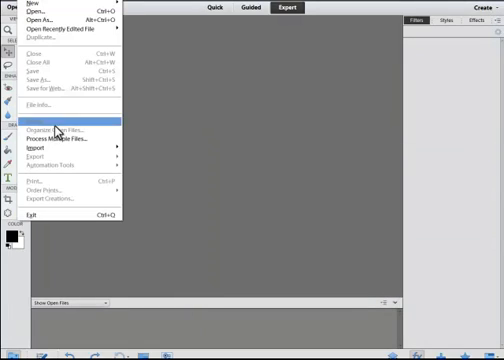
Step: Choose Process Multiple Files from the File menu
left_click(65, 143)
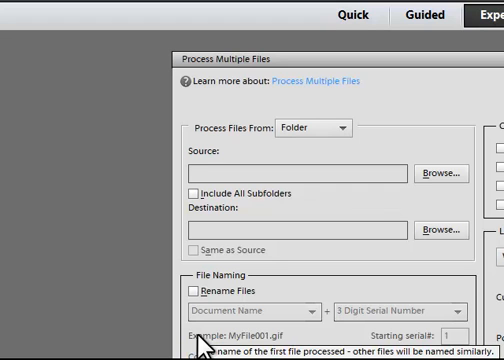
mouse_move(398, 322)
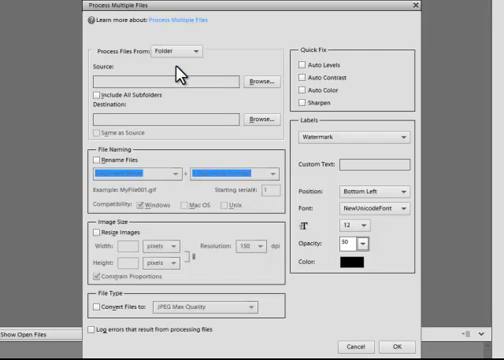
Step: Browse to Libraries > Pictures > elements action > photos and confirm it as source
left_click(261, 78)
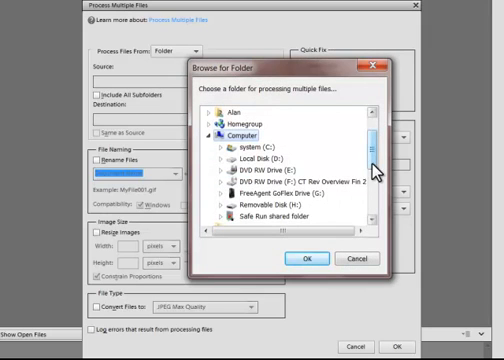
scroll("up", 3)
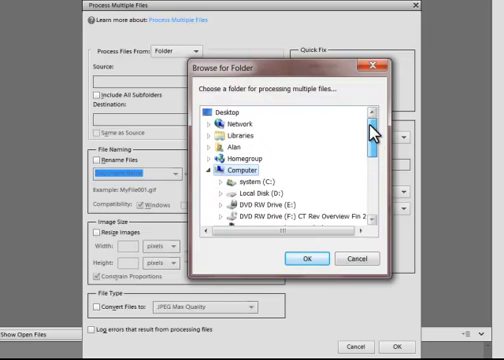
left_click(209, 131)
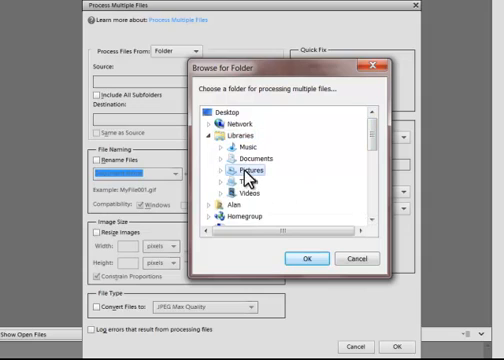
left_click(224, 172)
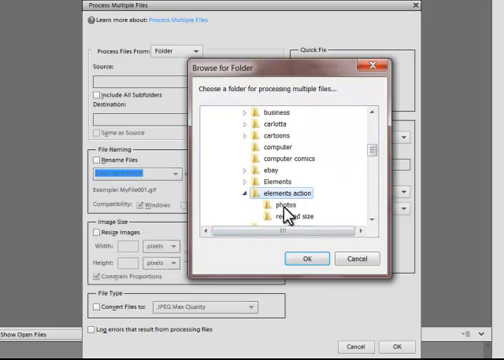
mouse_move(300, 214)
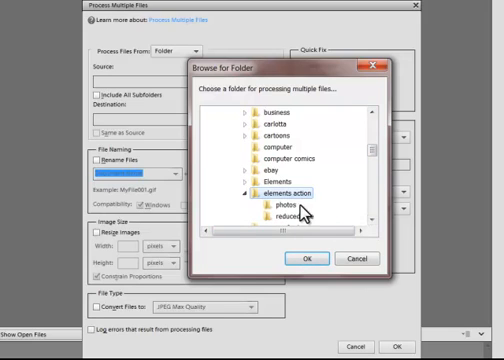
left_click(289, 202)
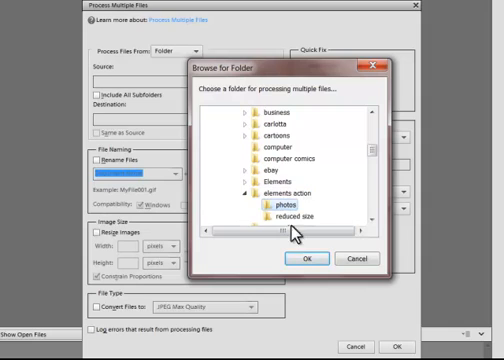
left_click(307, 257)
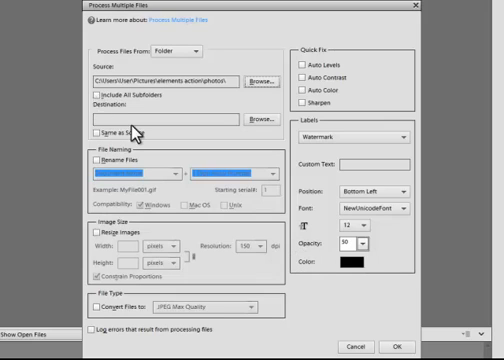
Step: Browse for the destination folder, expanding Libraries toward elements action > reduced size
left_click(258, 119)
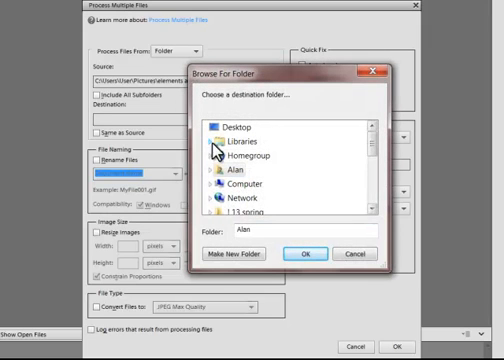
left_click(223, 140)
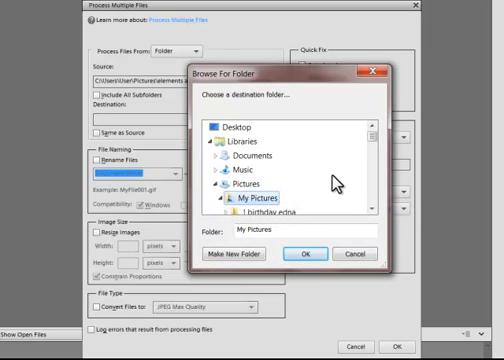
scroll("down", 3)
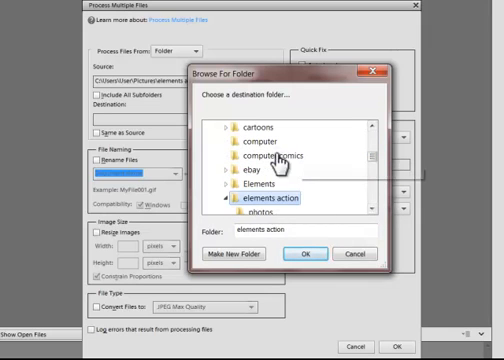
scroll("down", 3)
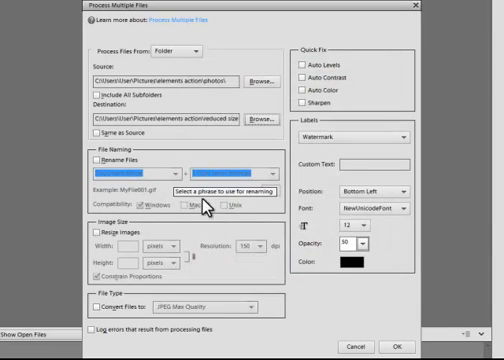
mouse_move(305, 254)
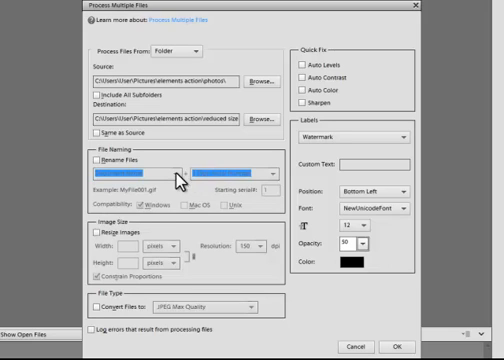
mouse_move(283, 181)
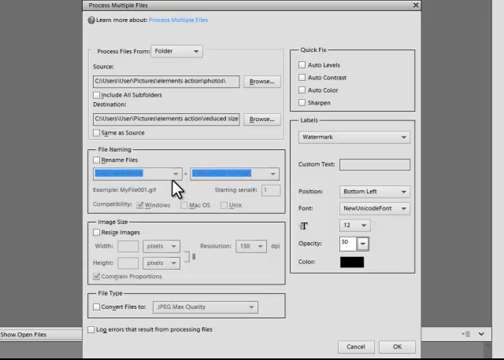
left_click(98, 157)
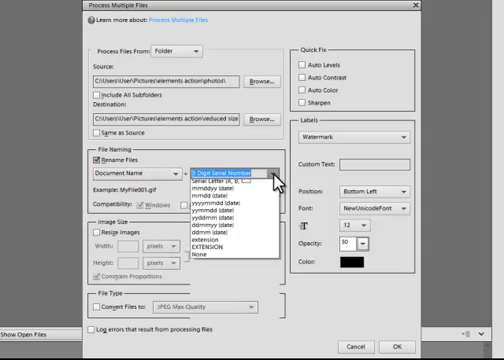
left_click(225, 172)
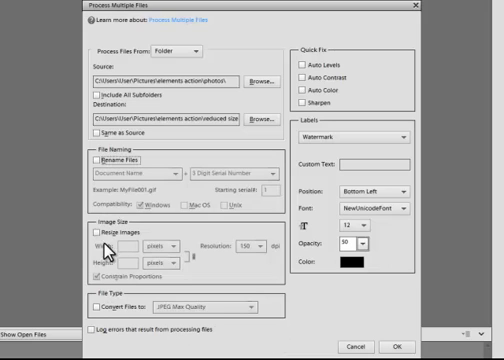
Step: Enable Resize Images and set the width unit to inches
left_click(99, 231)
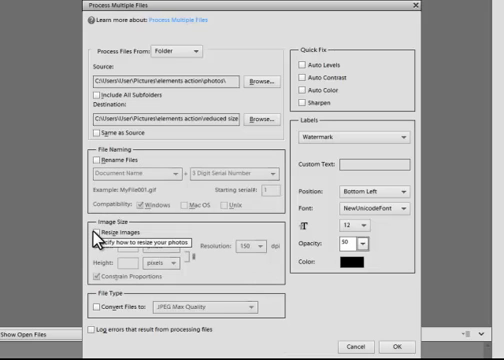
left_click(91, 227)
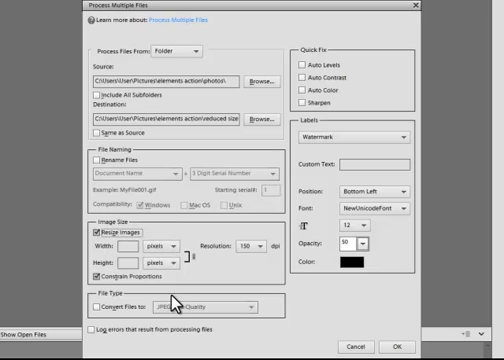
left_click(160, 246)
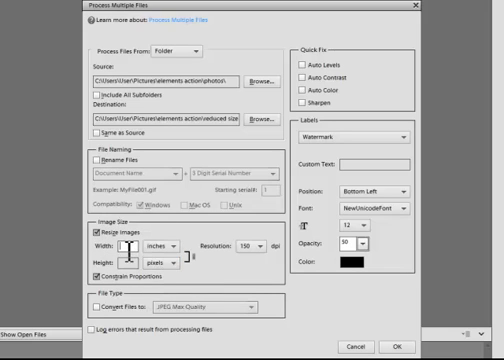
mouse_move(250, 318)
type("3")
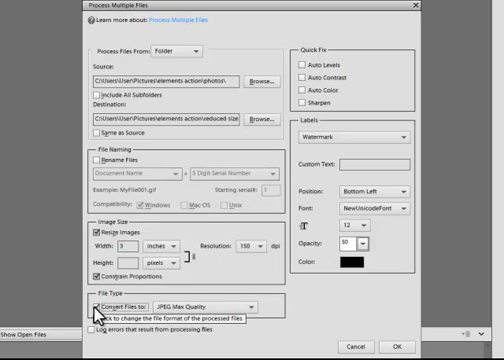
Step: Enable Convert Files to and choose JPEG Low Quality as the format
left_click(265, 301)
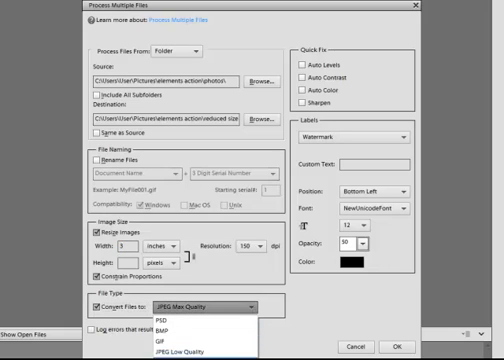
left_click(180, 347)
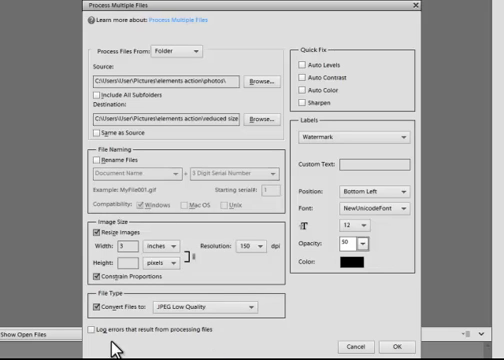
left_click(91, 328)
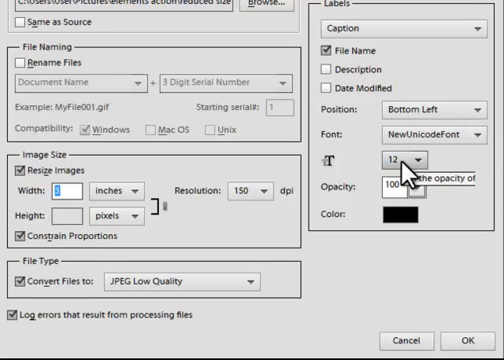
Step: Apply the File Name caption label settings in the batch dialog
left_click(410, 161)
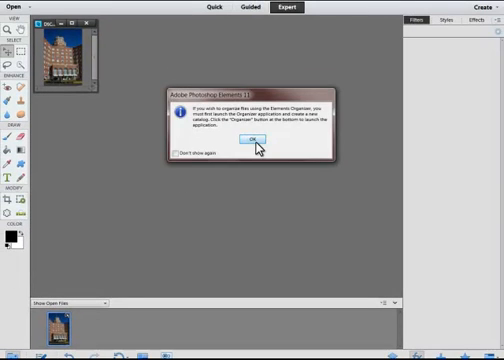
Step: Tick Don't show again on the Organizer notice and dismiss it while processing runs
left_click(256, 138)
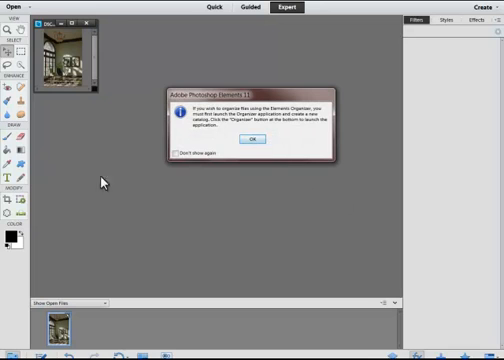
left_click(172, 152)
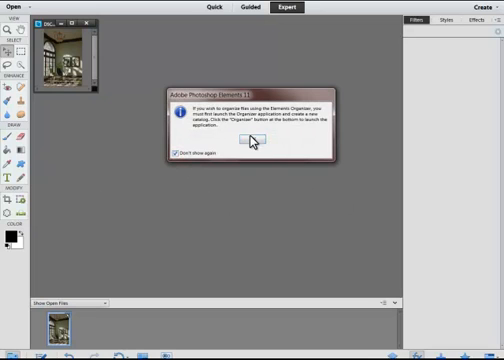
left_click(240, 143)
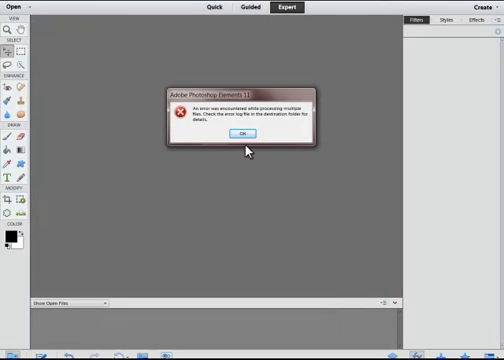
Step: Dismiss the error message and open the original photos folder in Explorer
left_click(243, 134)
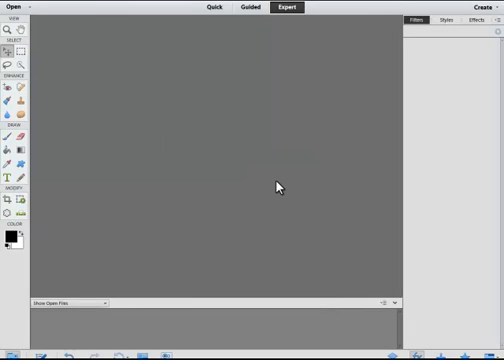
mouse_move(234, 268)
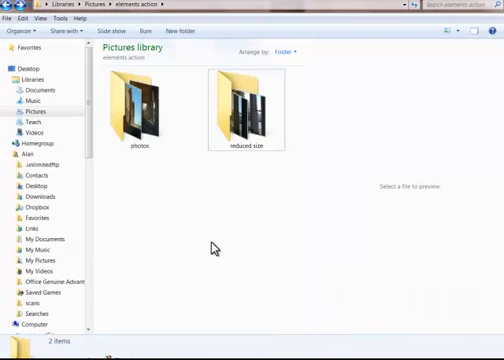
left_click(135, 100)
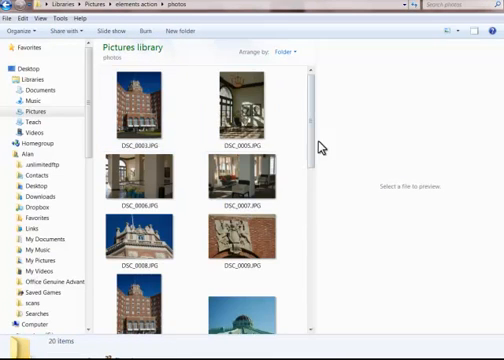
mouse_move(495, 40)
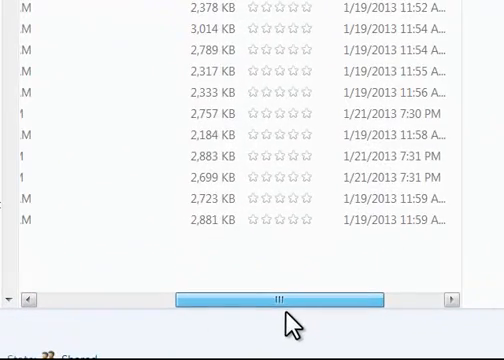
left_click_drag(290, 301, 150, 301)
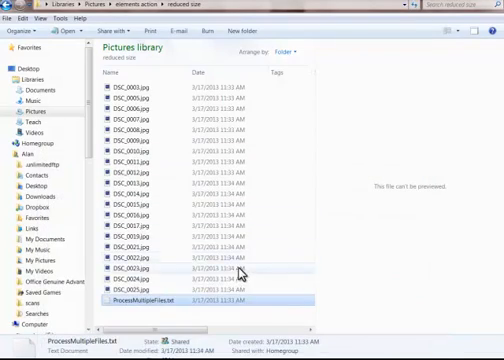
mouse_move(186, 315)
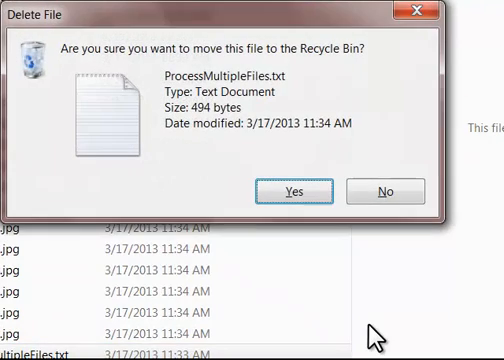
Step: Delete ProcessMultipleFiles.txt and return to the original photos folder
left_click(297, 191)
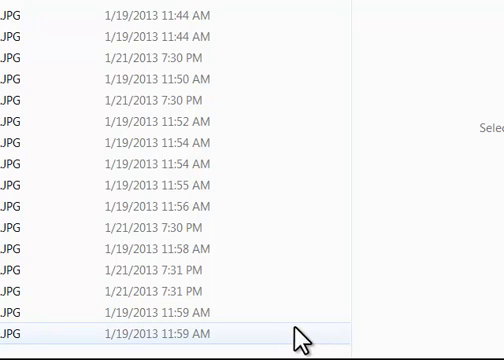
left_click(180, 315)
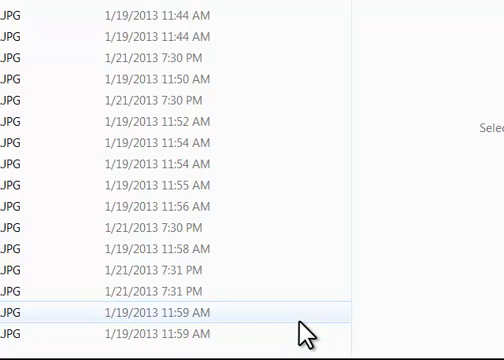